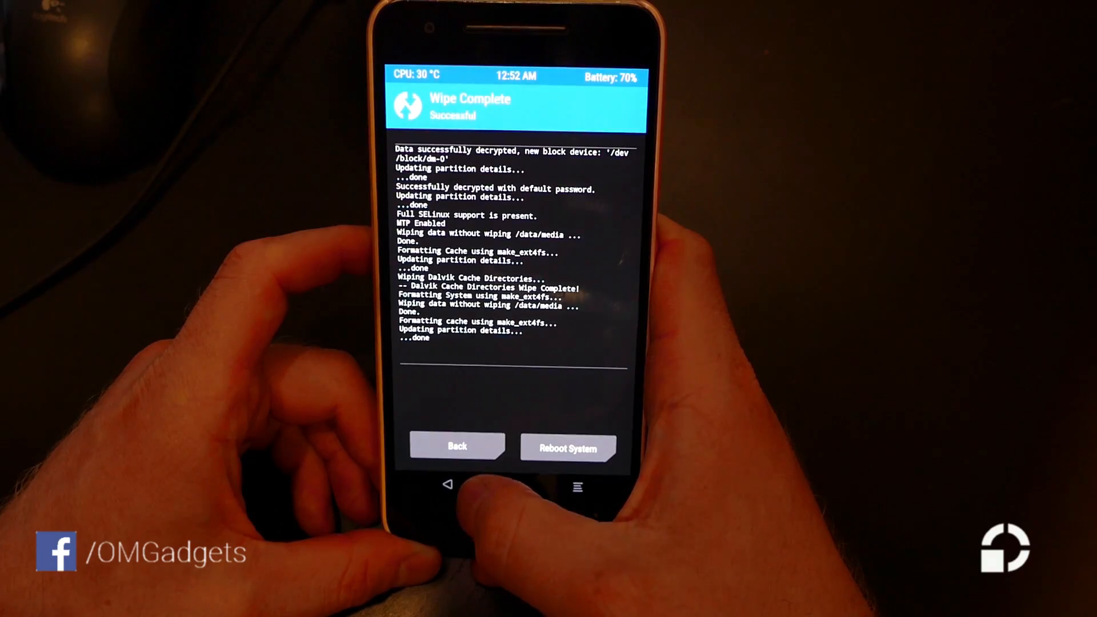
Step: Return from the Wipe Complete screen to the TWRP main menu
{"action": "left_click", "coordinate": [457, 445]}
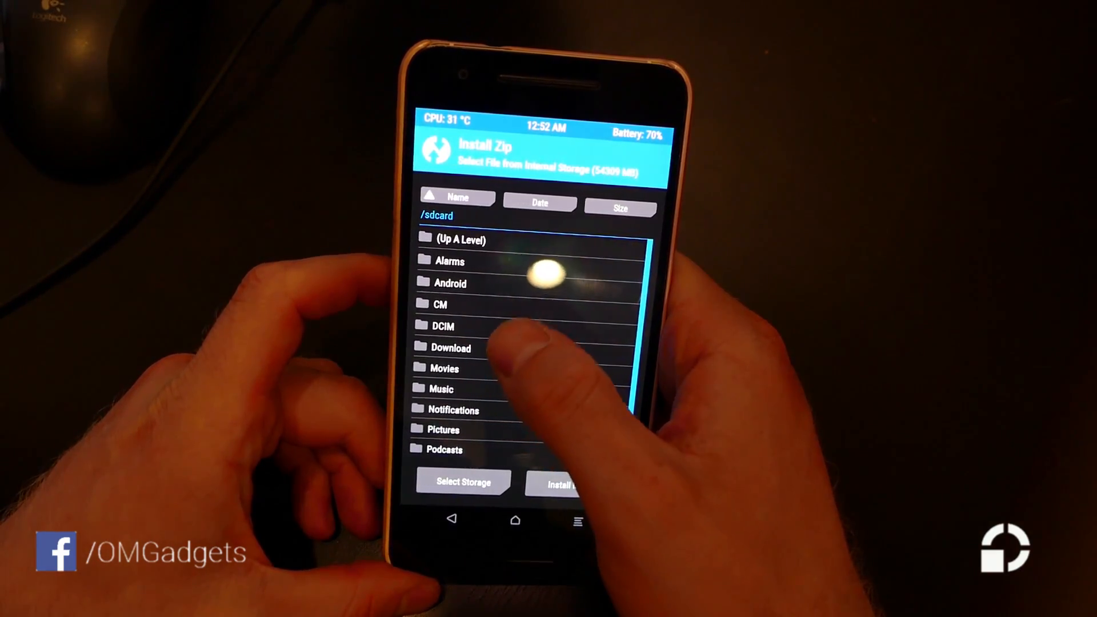
Step: Browse into the CM folder under /sdcard and pick the CyanogenMod zip to flash
{"action": "left_click", "coordinate": [438, 304]}
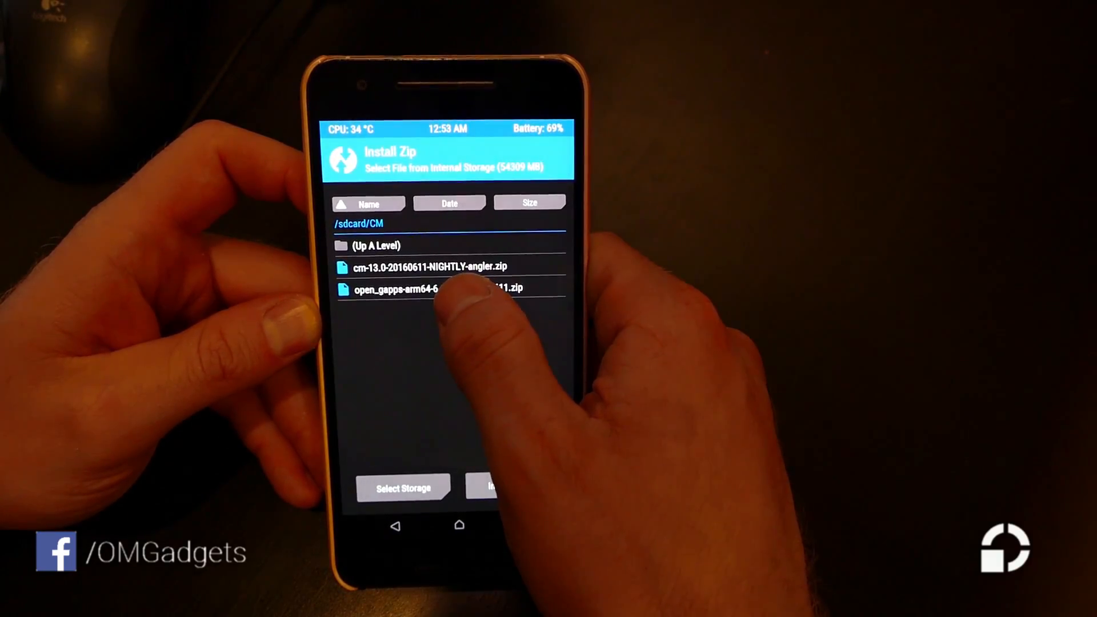
{"action": "left_click", "coordinate": [437, 287]}
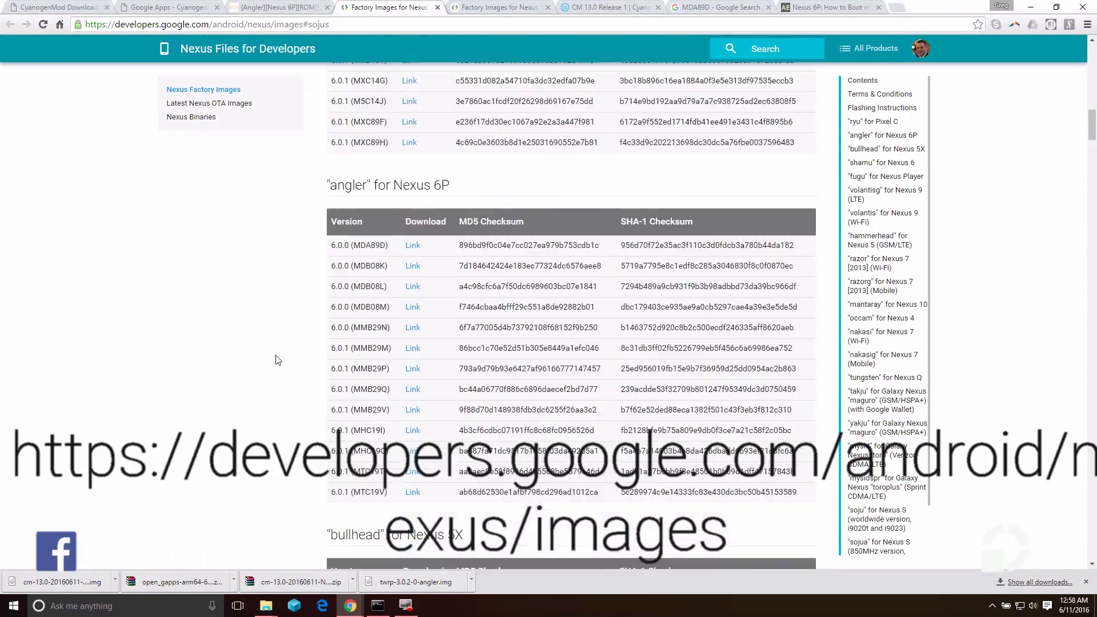
Step: Download the angler 6.0.1 (MTC19V) factory image from the Nexus images table
{"action": "scroll", "scroll_direction": "down", "scroll_amount": 3}
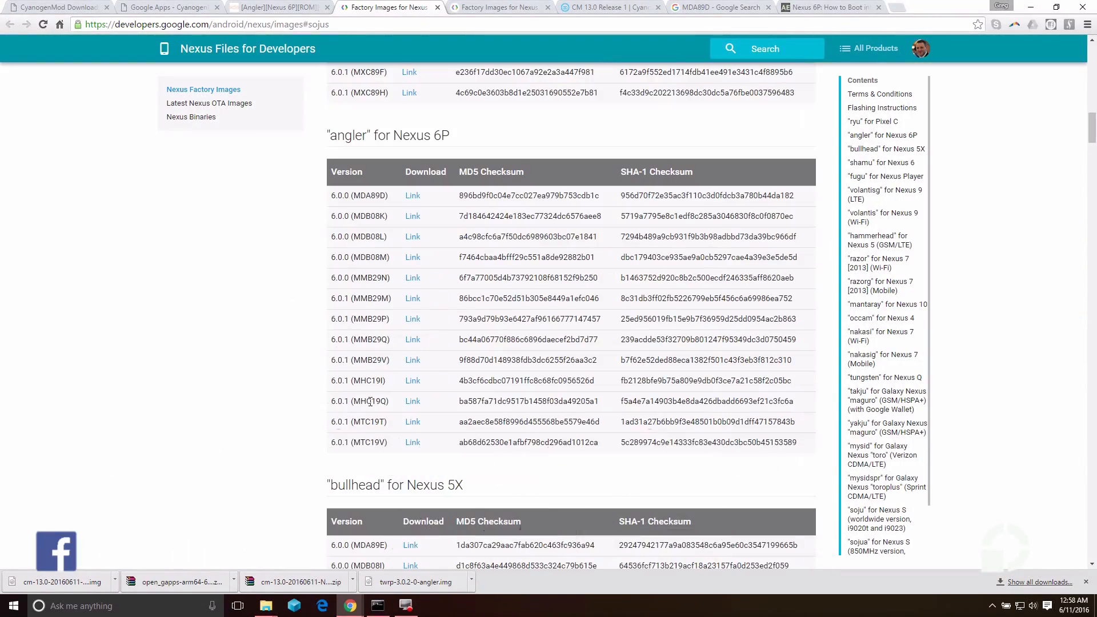
{"action": "mouse_move", "coordinate": [413, 442]}
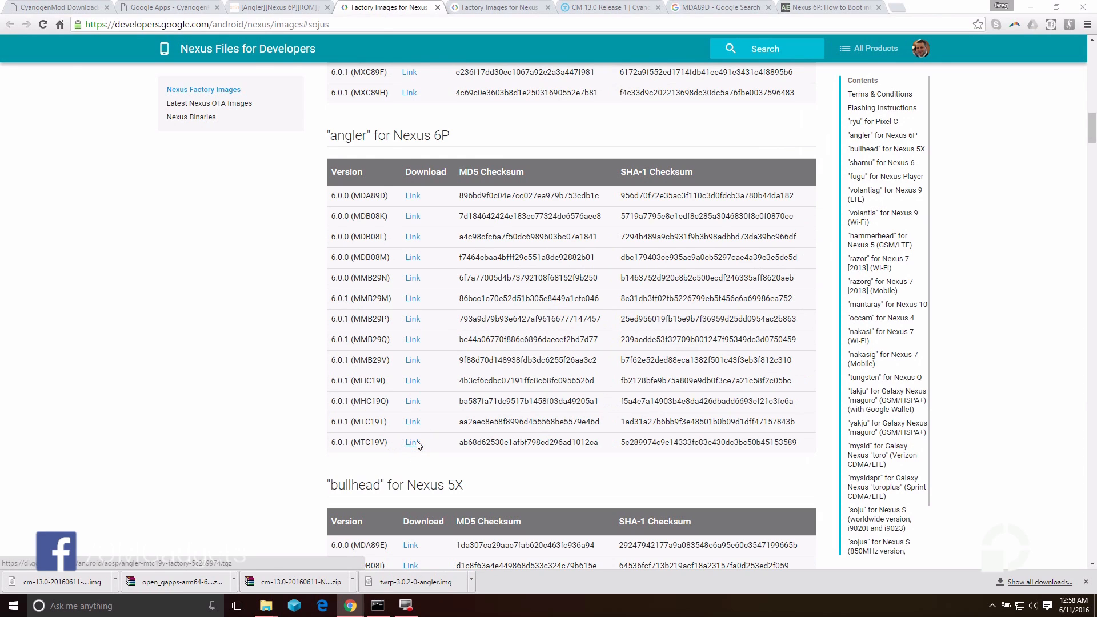
{"action": "left_click", "coordinate": [411, 441]}
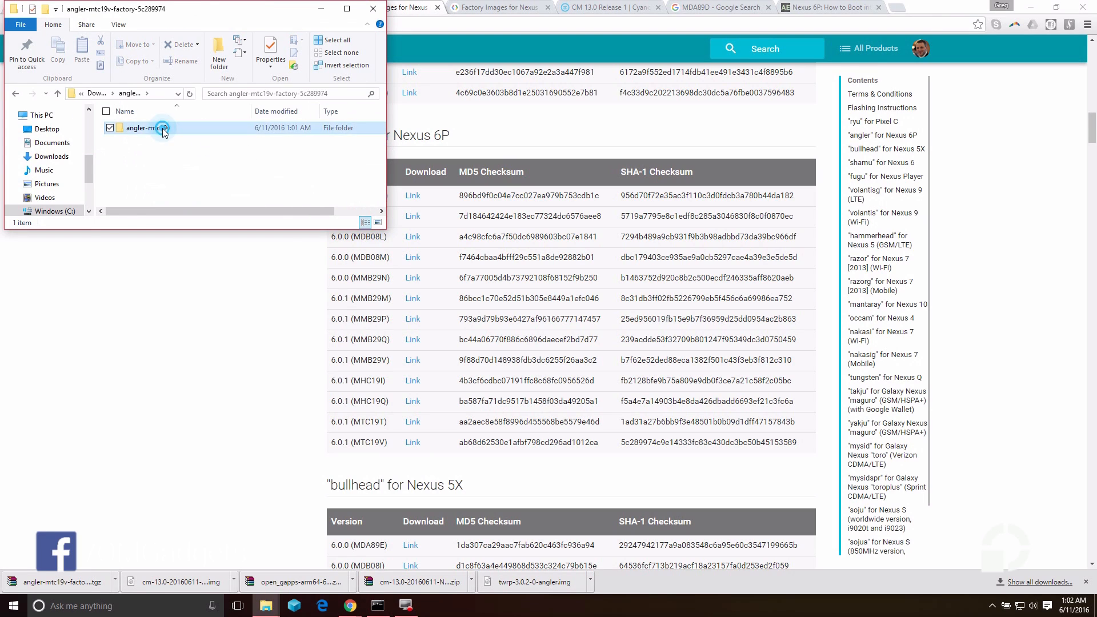
Step: Open the angler-mtc19v folder and its image-angler-mtc19v.zip archive in WinRAR
{"action": "double_click", "coordinate": [162, 128]}
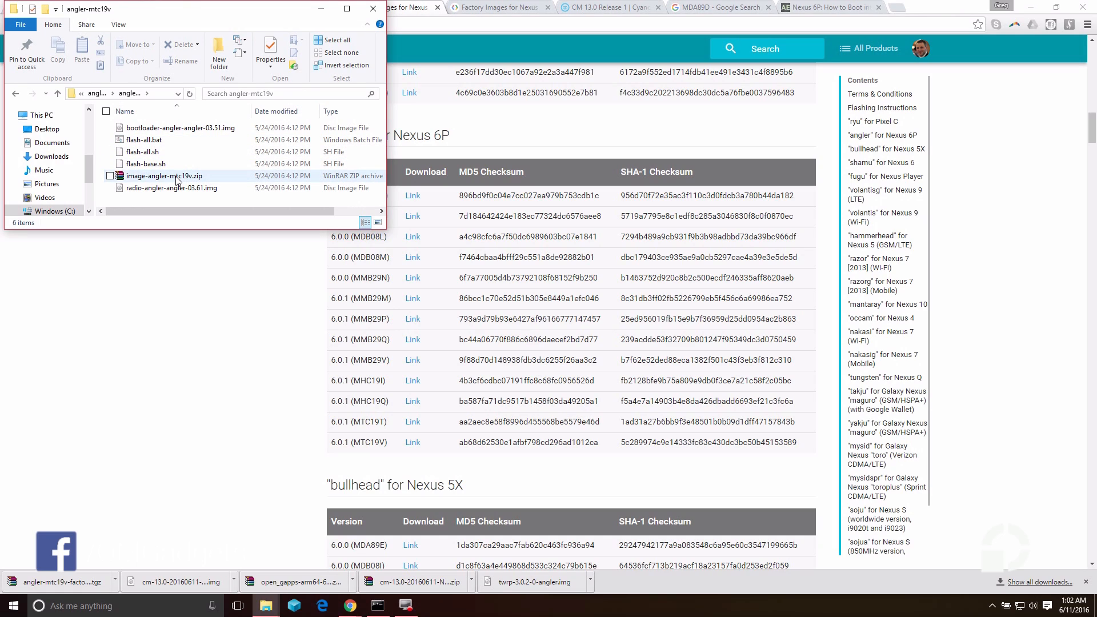
{"action": "left_click", "coordinate": [171, 188]}
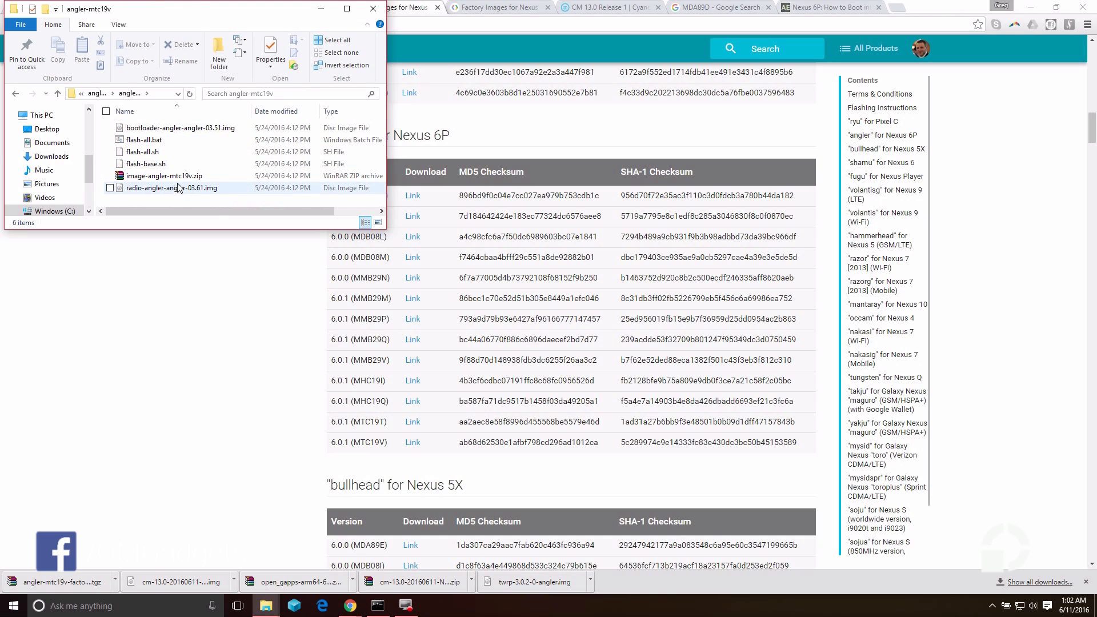
{"action": "left_click", "coordinate": [163, 176]}
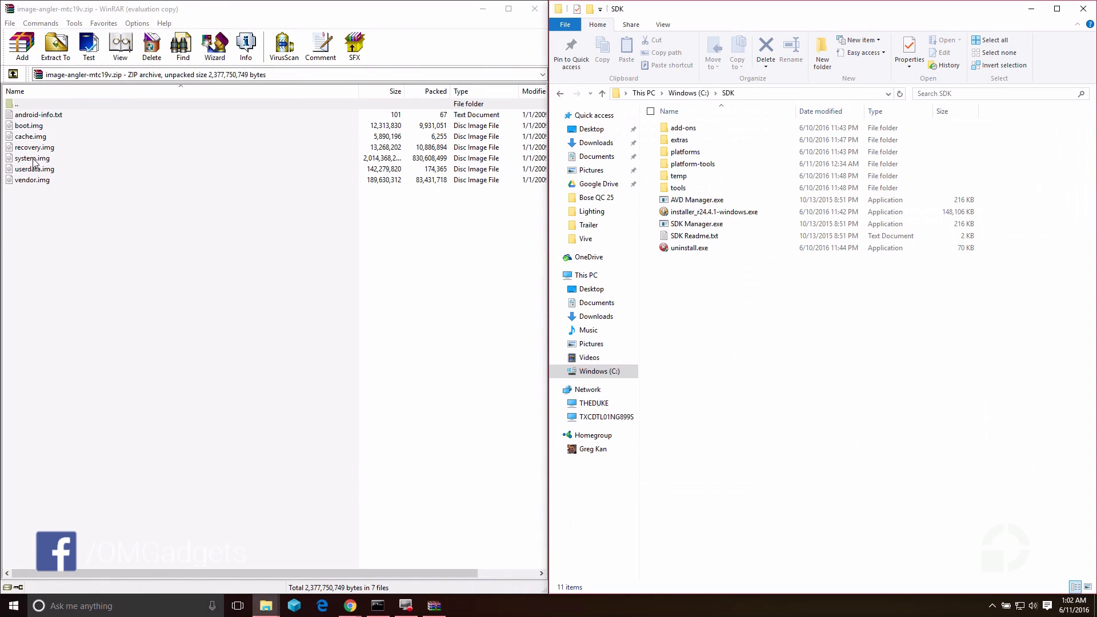
Step: Copy vendor.img from the archive into C:\SDK\platform-tools
{"action": "left_click", "coordinate": [30, 180]}
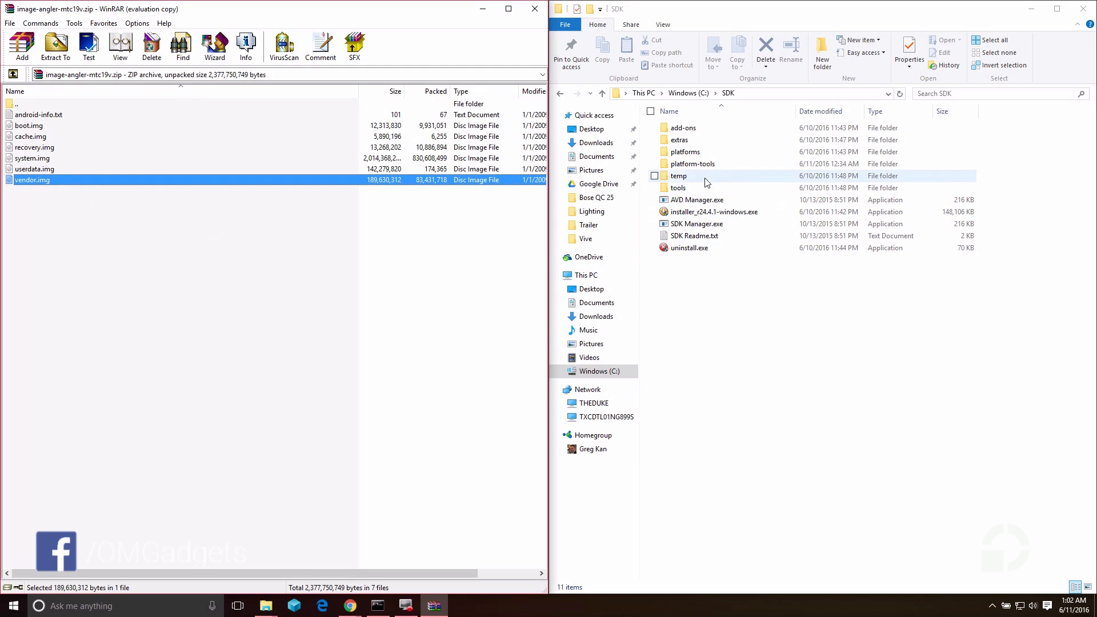
{"action": "double_click", "coordinate": [692, 151]}
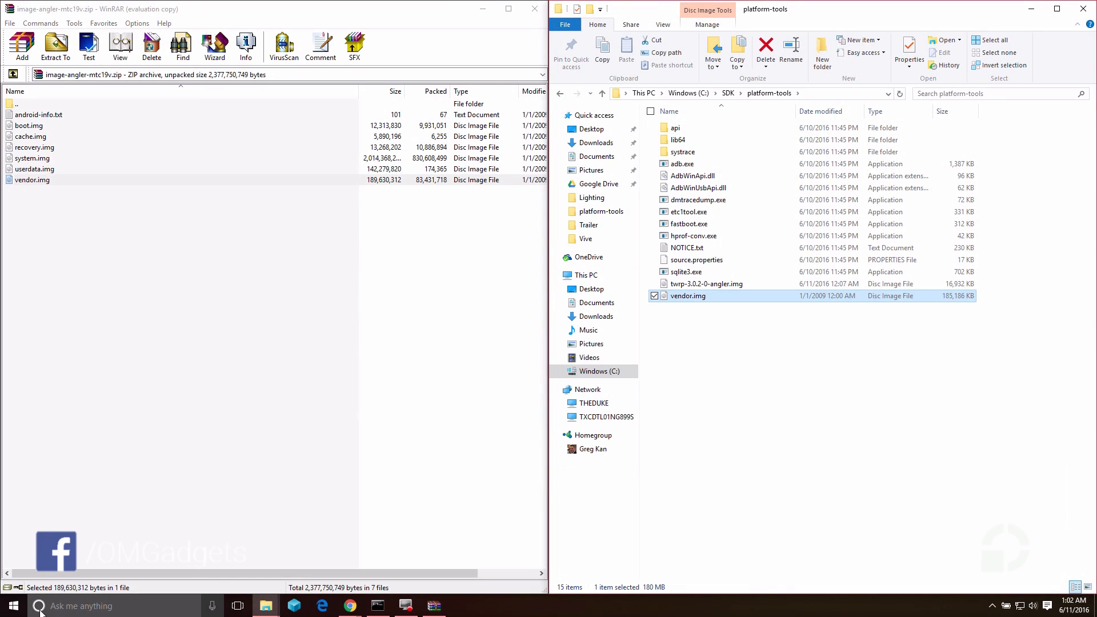
{"action": "mouse_move", "coordinate": [391, 612]}
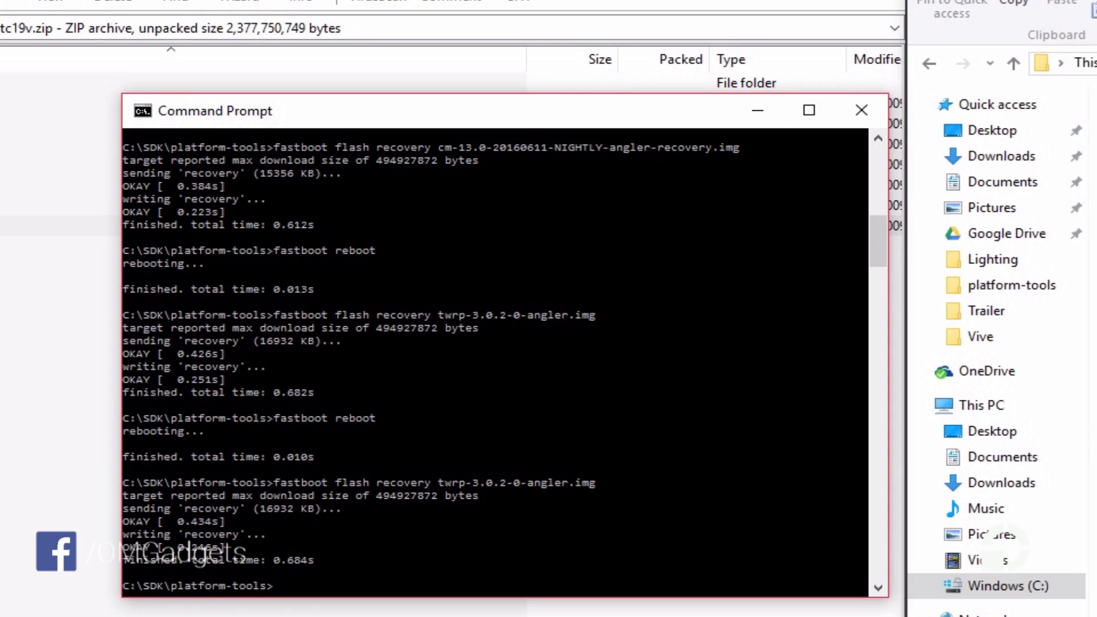
Step: Run 'fastboot devices' then 'fastboot flash vendor vendor.img' to flash the vendor partition
{"action": "type", "text": "fastboot devices"}
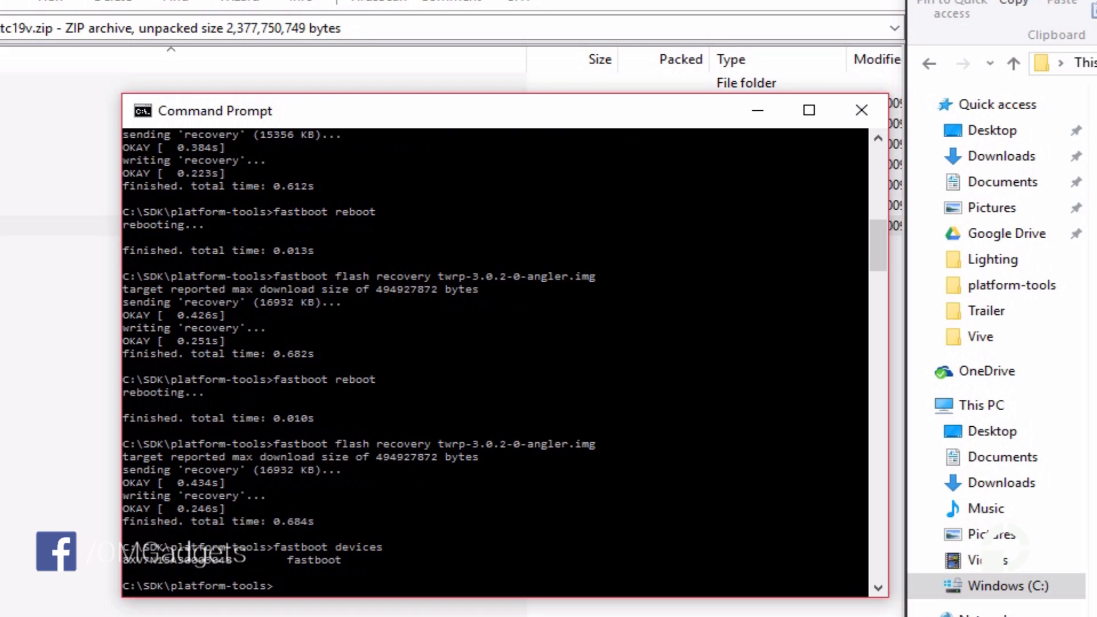
{"action": "type", "text": "fastboot flash"}
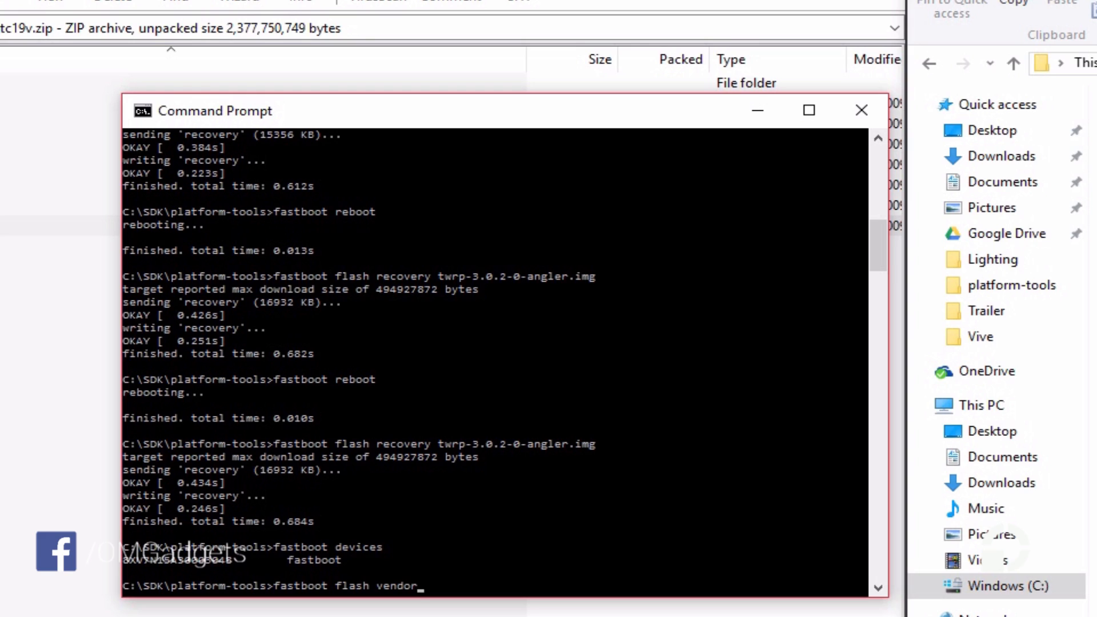
{"action": "type", "text": "vendor.img"}
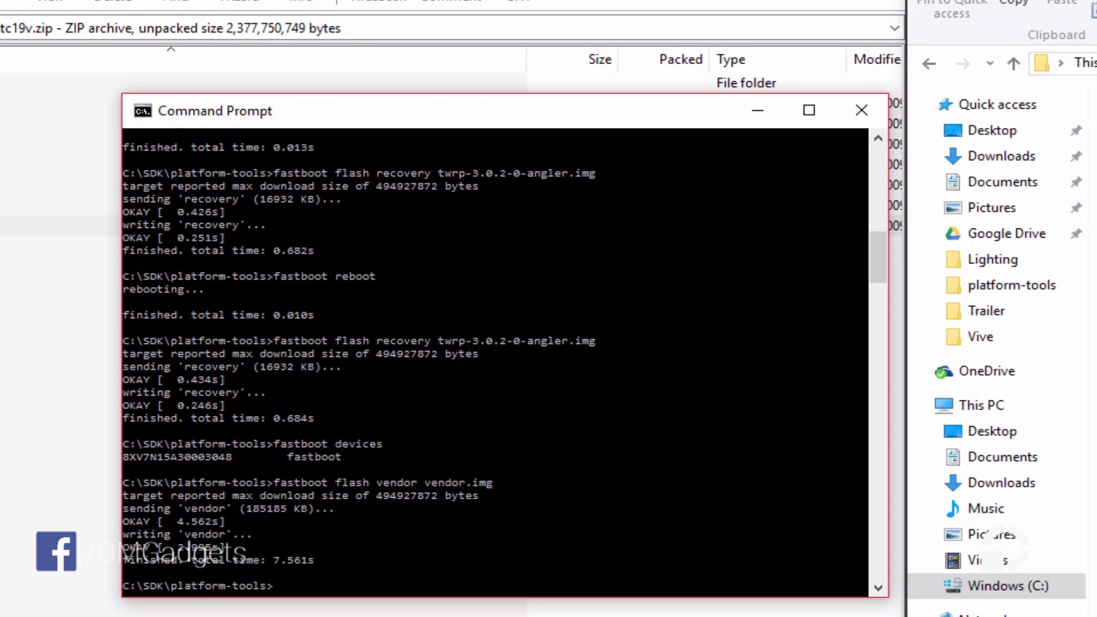
{"action": "type", "text": "fas"}
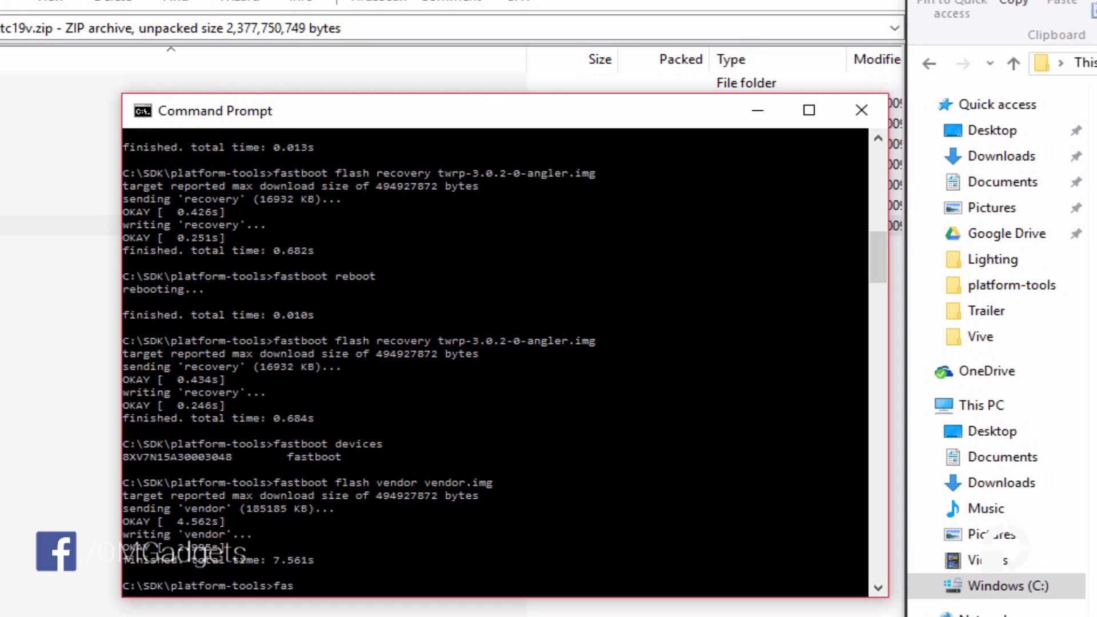